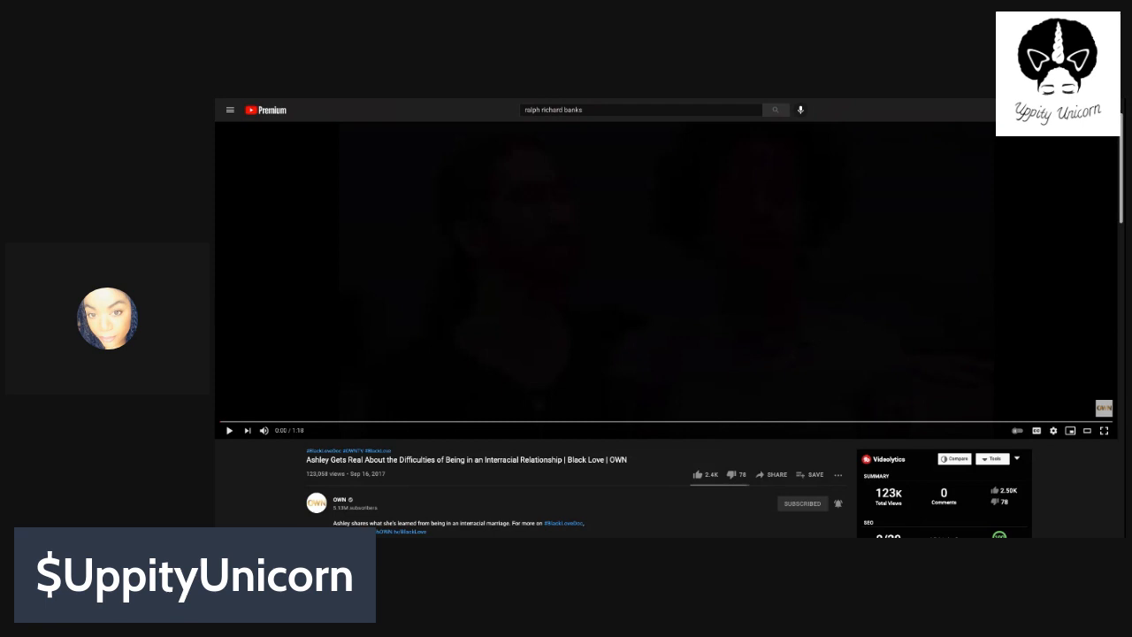
# Play the OWN Black Love video on Ashley's interracial relationship until the end screen appears.
pyautogui.click(229, 430)
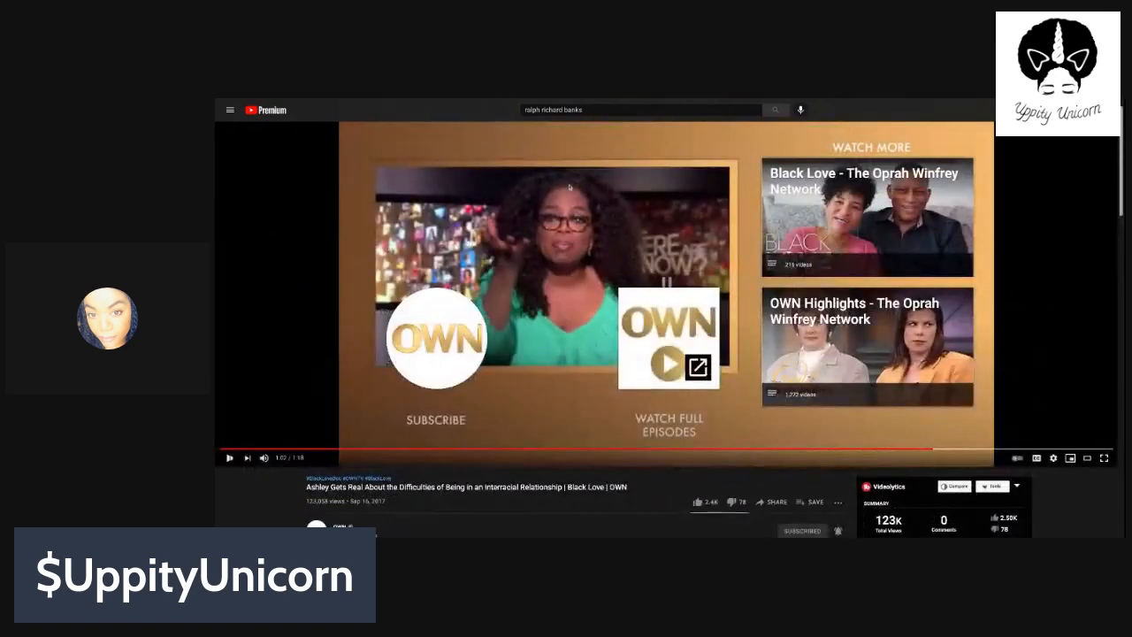
pyautogui.scroll(-3)
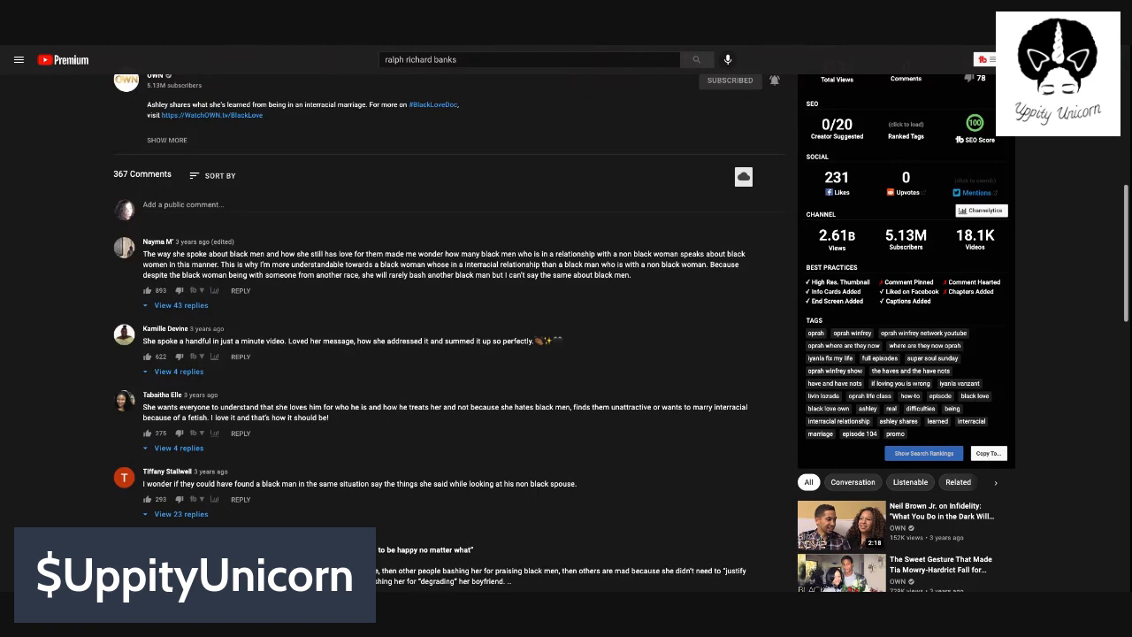
pyautogui.moveTo(642, 178)
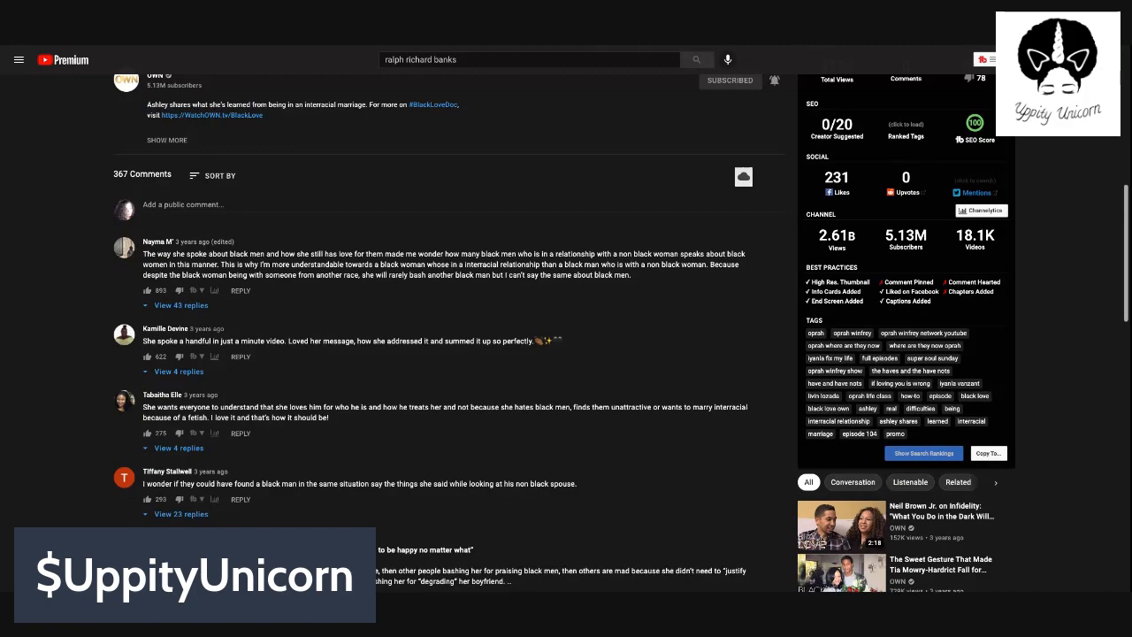
pyautogui.scroll(-3)
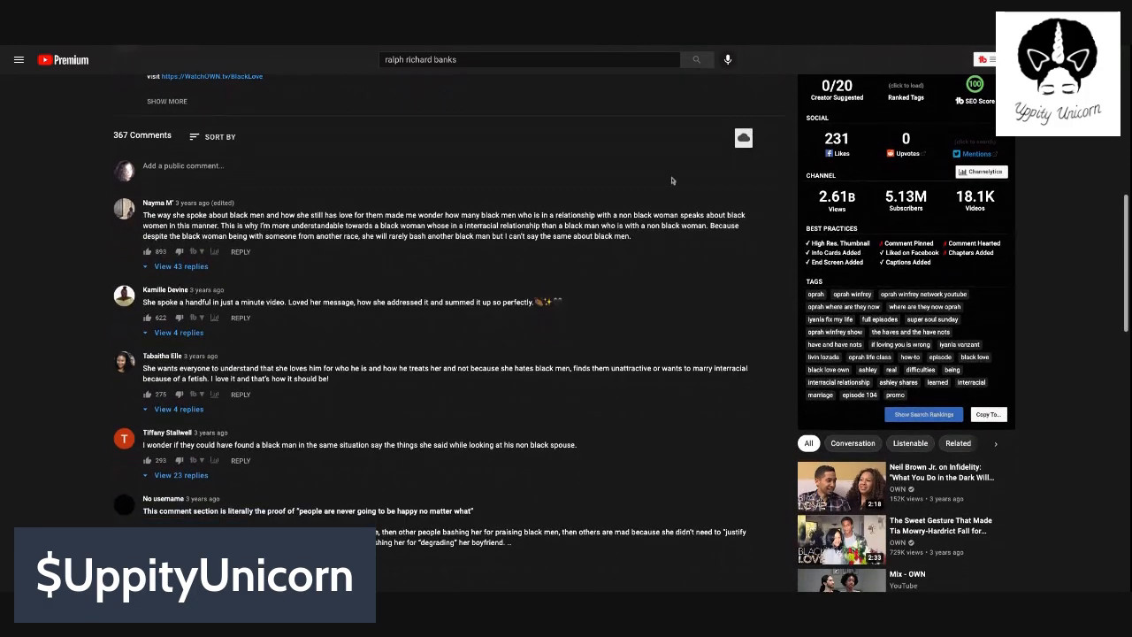
# Scroll down to comments like "Y'all look beautiful and happy together" and "LOVE THIS!!!".
pyautogui.scroll(-3)
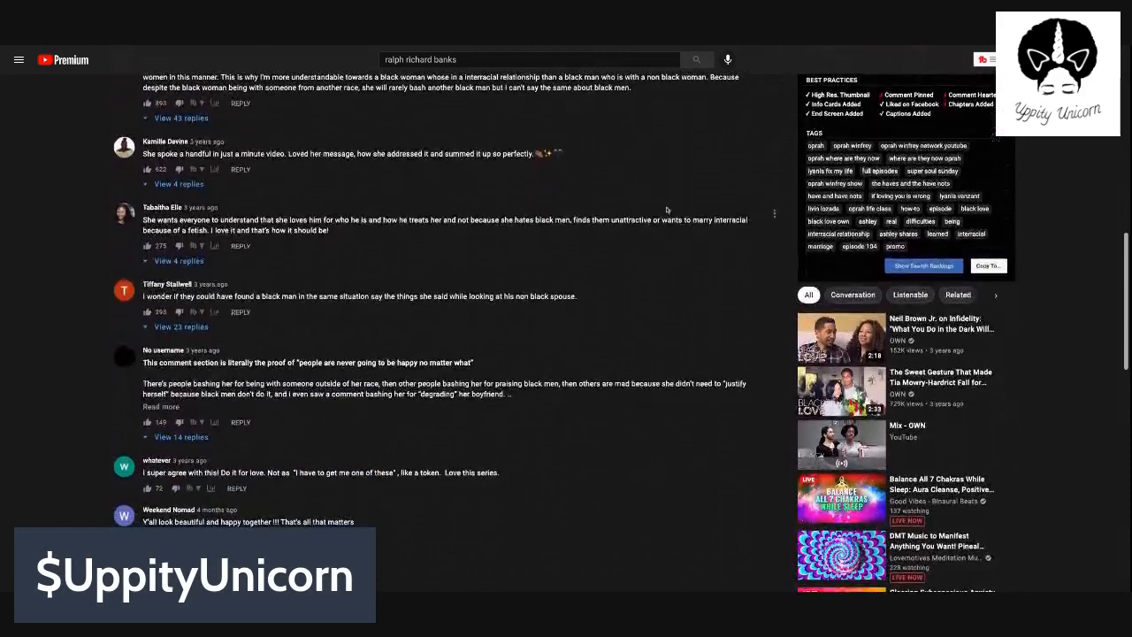
pyautogui.scroll(-3)
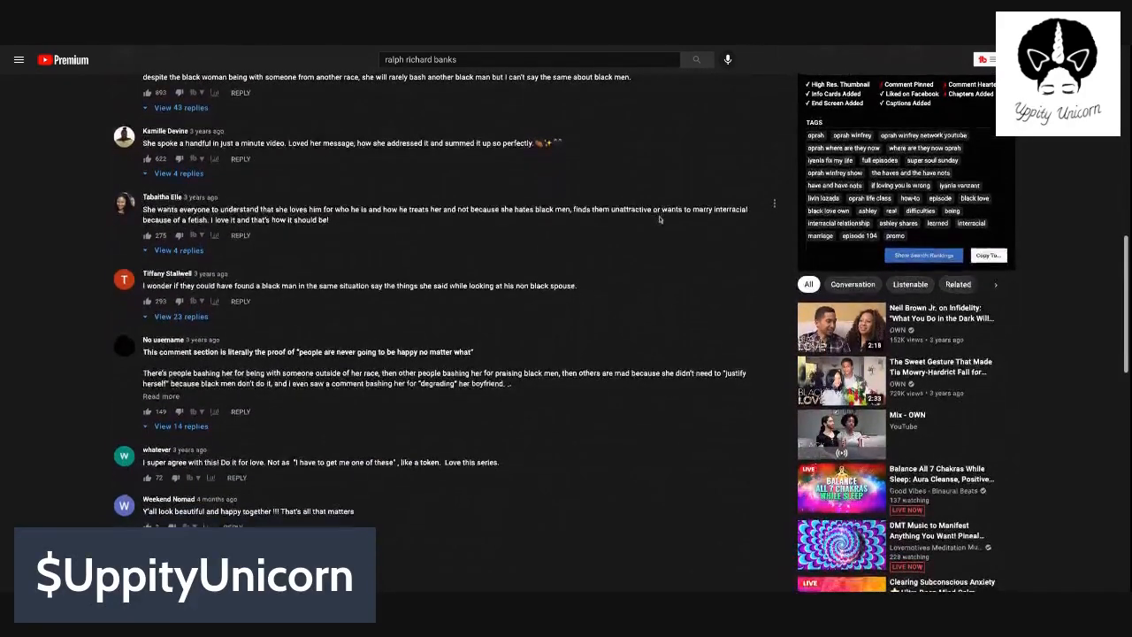
pyautogui.moveTo(647, 240)
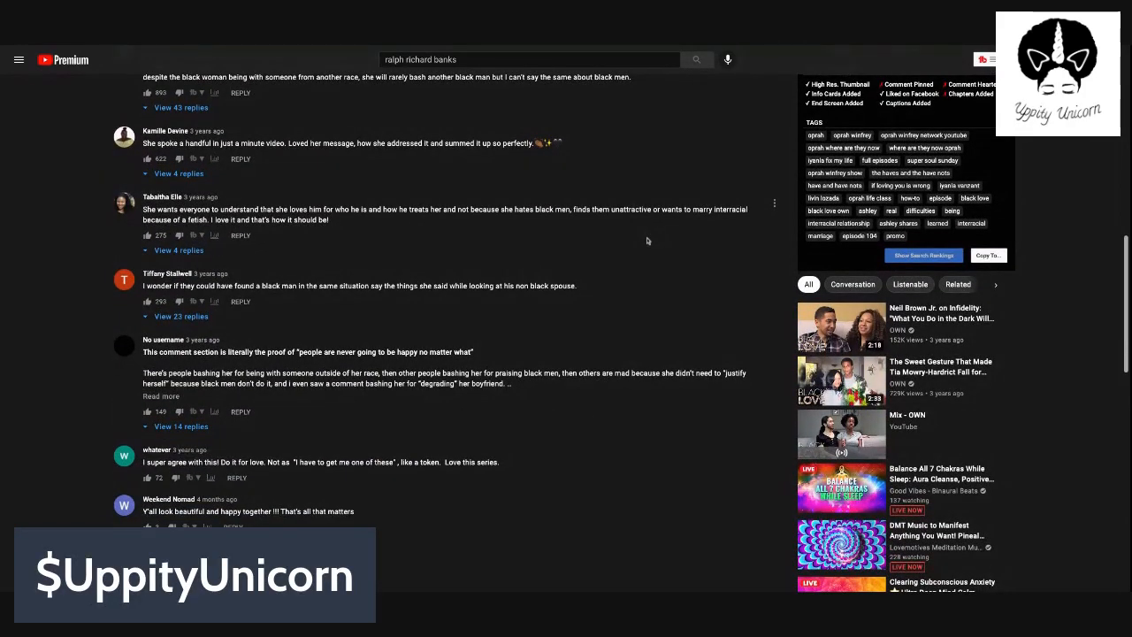
pyautogui.moveTo(633, 269)
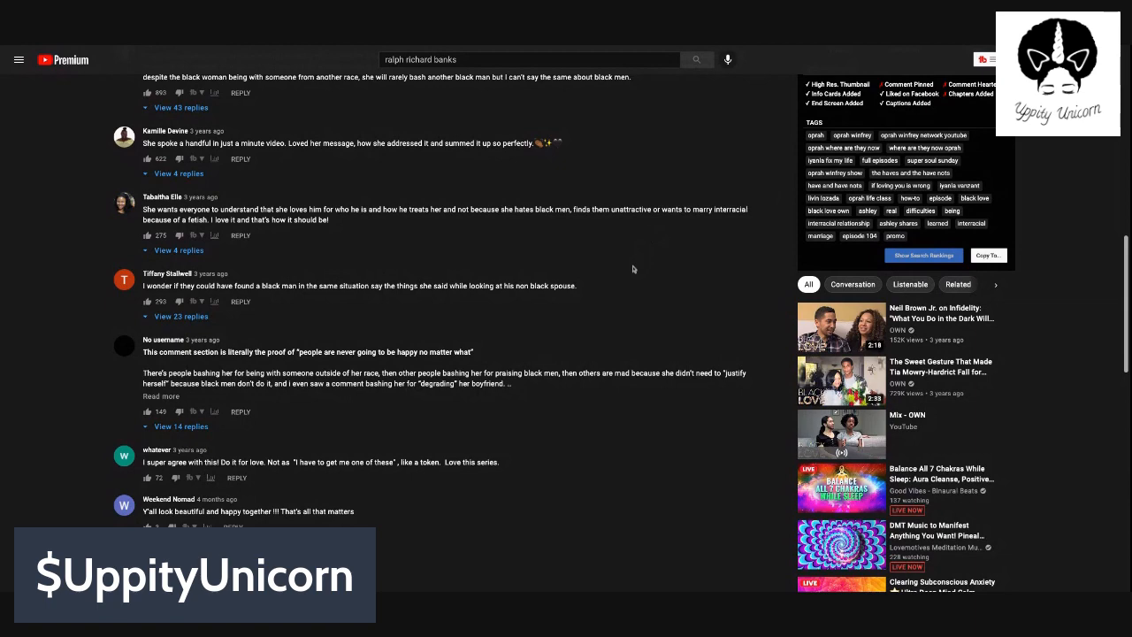
pyautogui.scroll(-3)
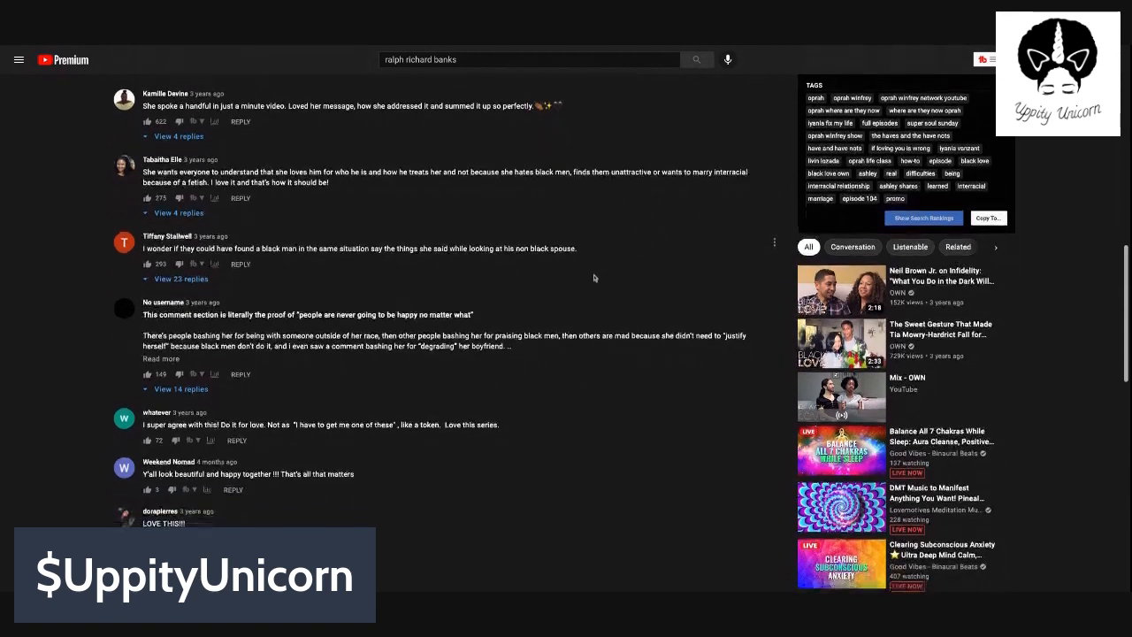
pyautogui.scroll(-3)
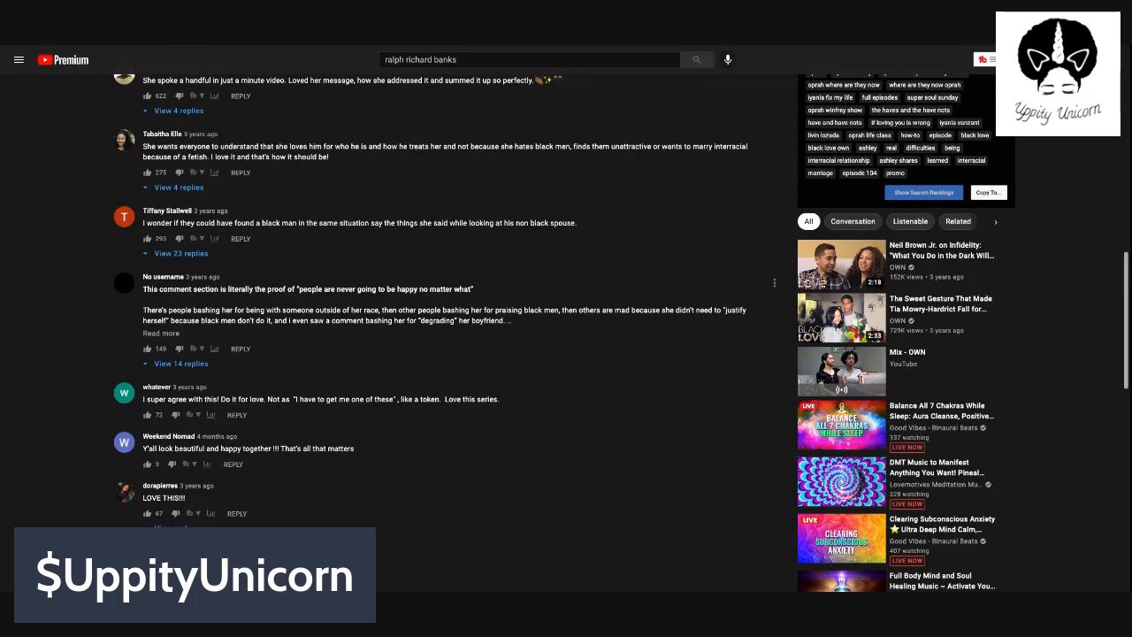
# Scroll past comments like "Perfectly articulated! Thank you!", then back to the video's end screen.
pyautogui.scroll(-3)
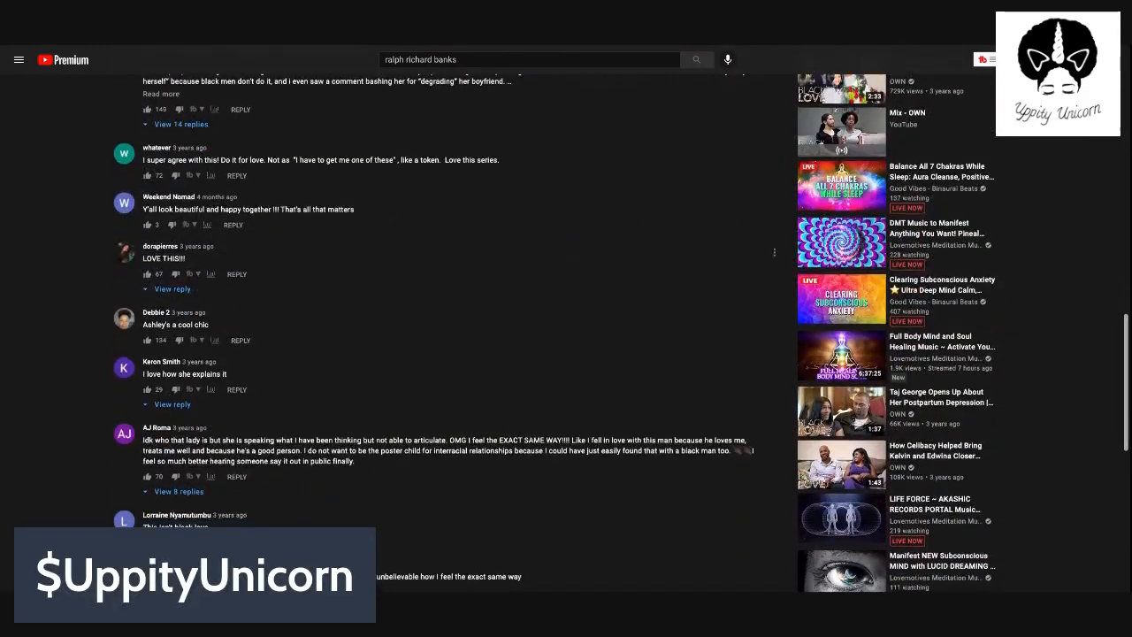
pyautogui.scroll(-3)
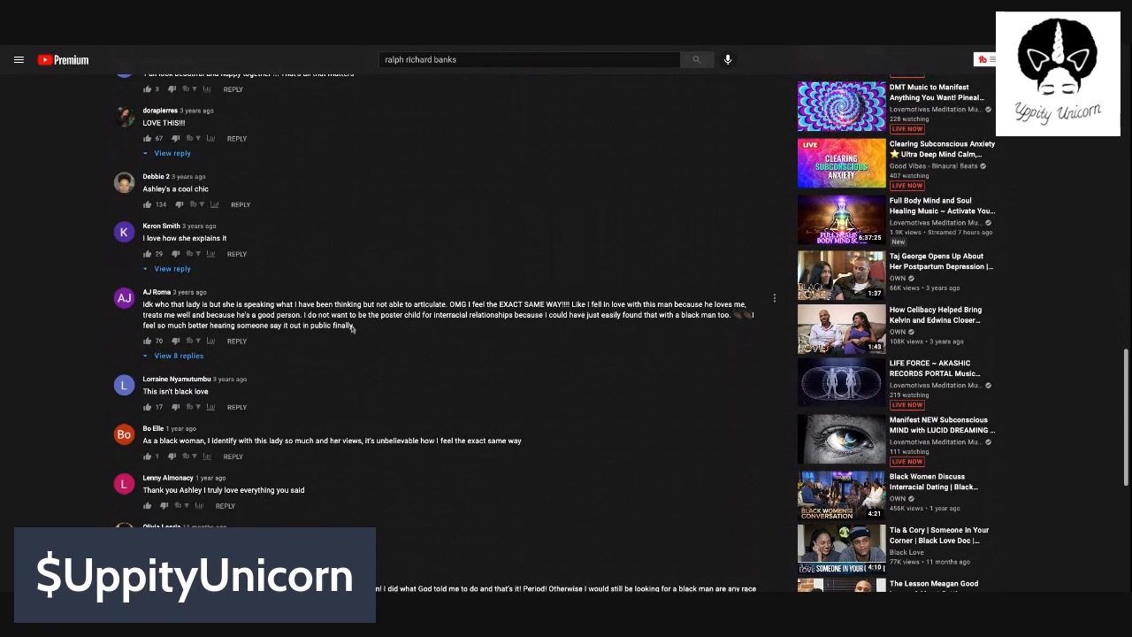
pyautogui.scroll(-3)
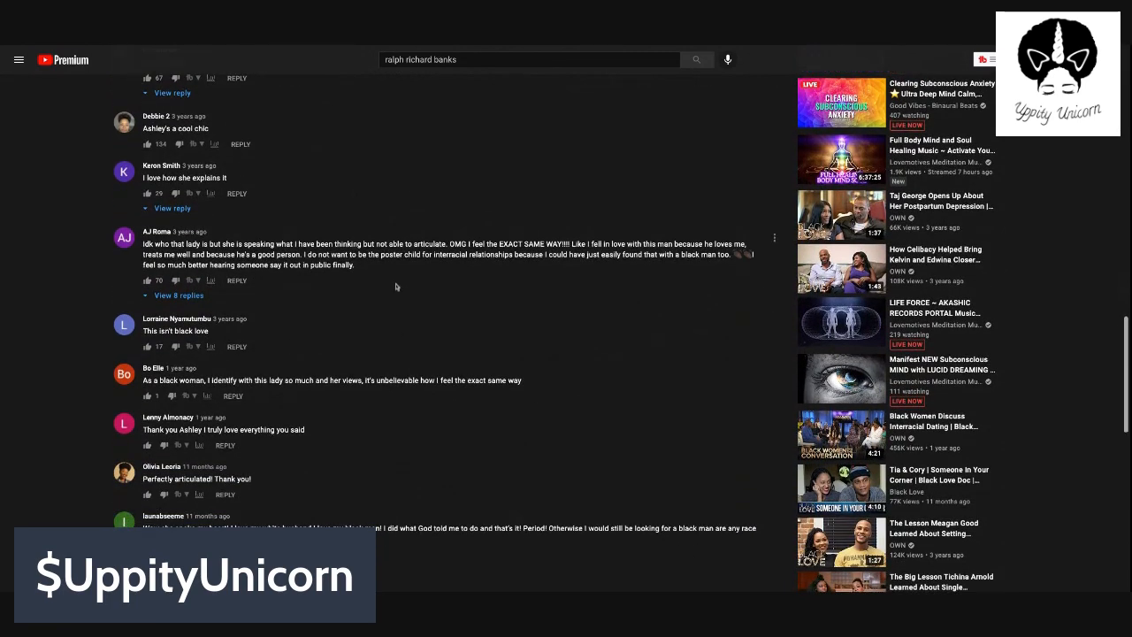
pyautogui.scroll(-3)
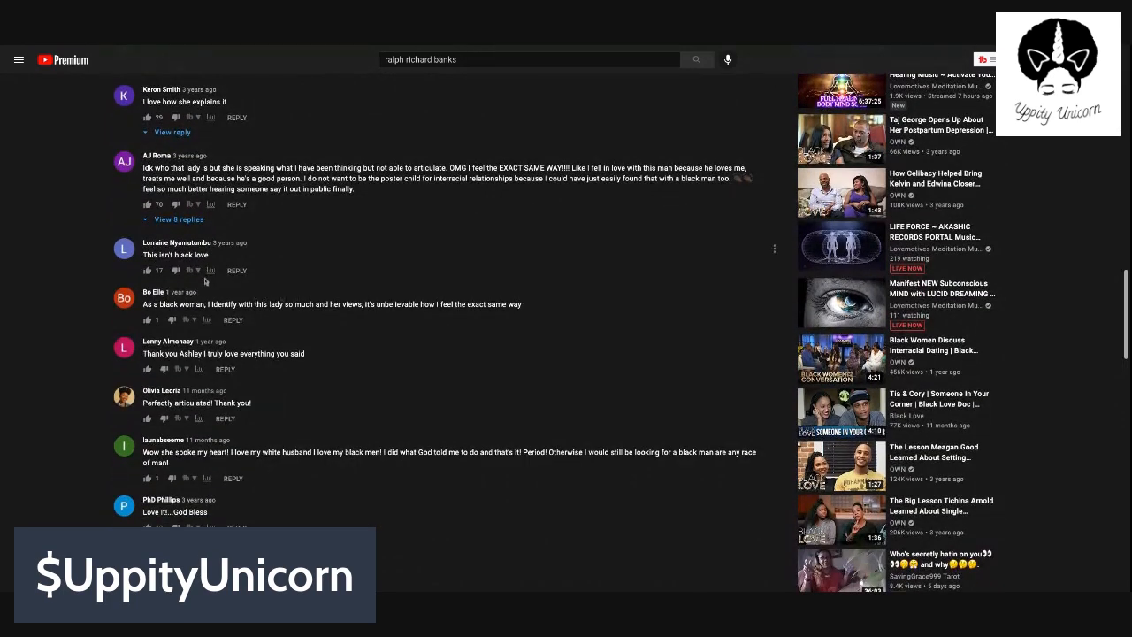
pyautogui.scroll(-3)
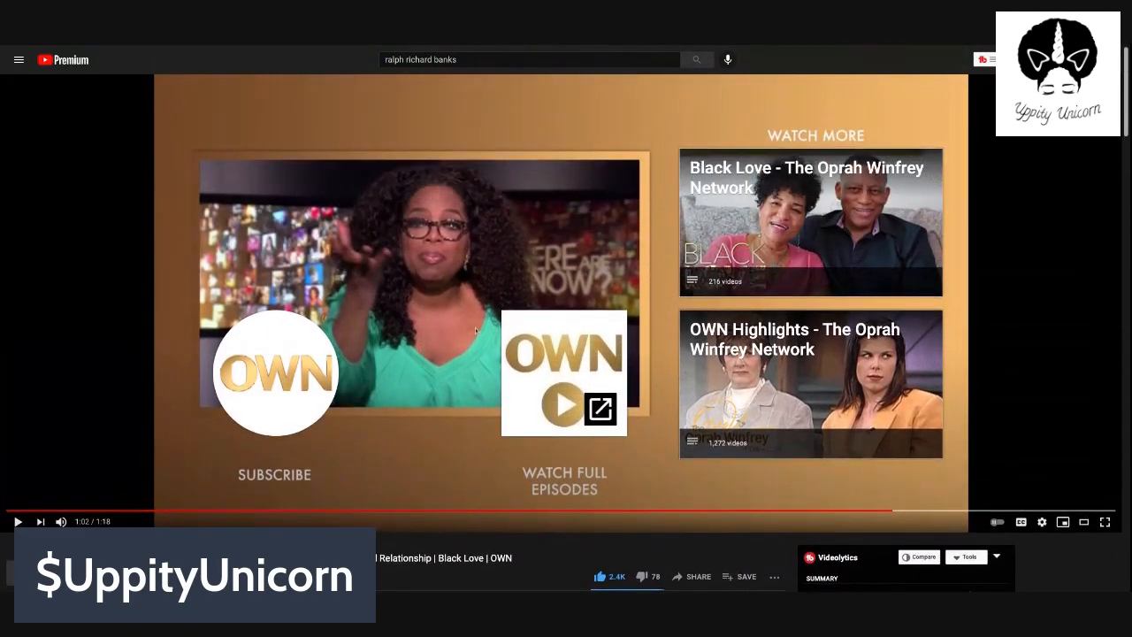
pyautogui.moveTo(606, 46)
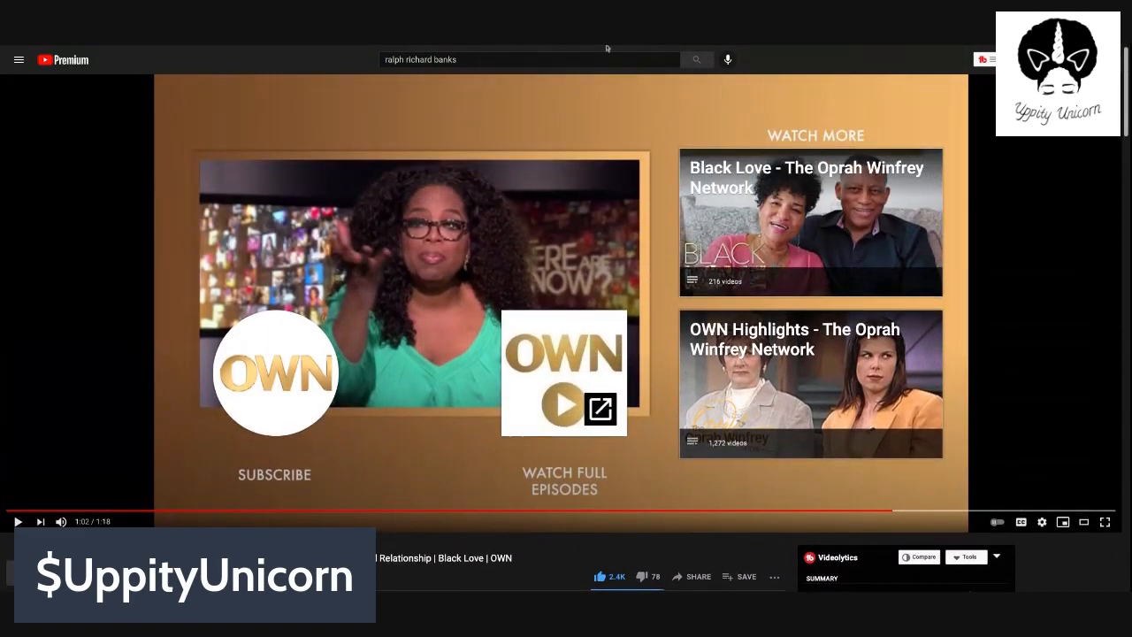